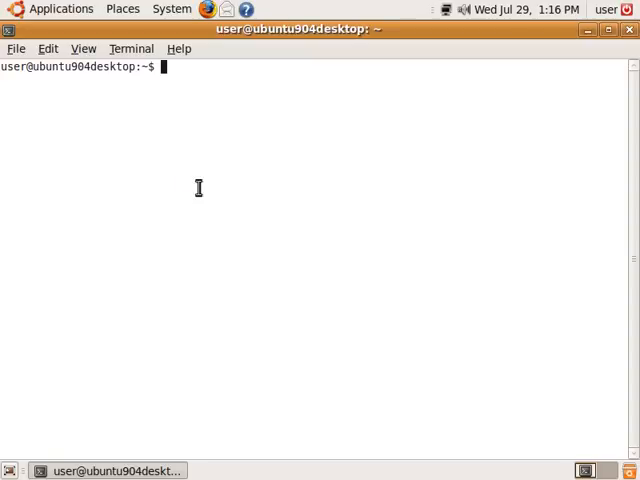
# Download bp_logic_analyzer_cvs_sep262008_linux.tgz from gadgetfactory.net with wget.
pyautogui.write('wget http://www.gadgetfactory.net/gf/download/frsrelease/104/114/bp_logic_analyzer_cvs_sep262008_linux.tgz')
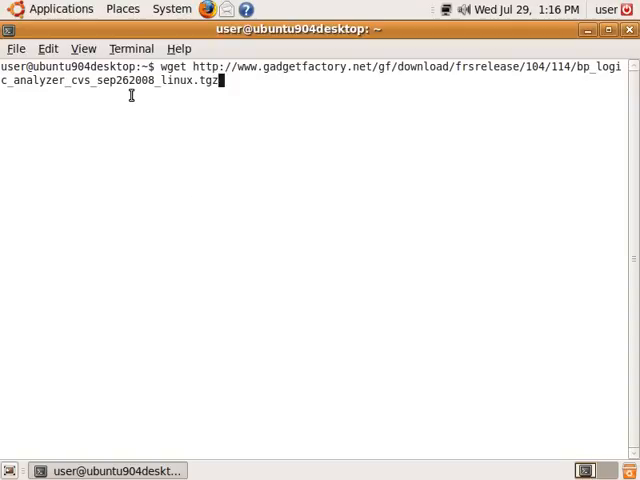
pyautogui.press('Return')
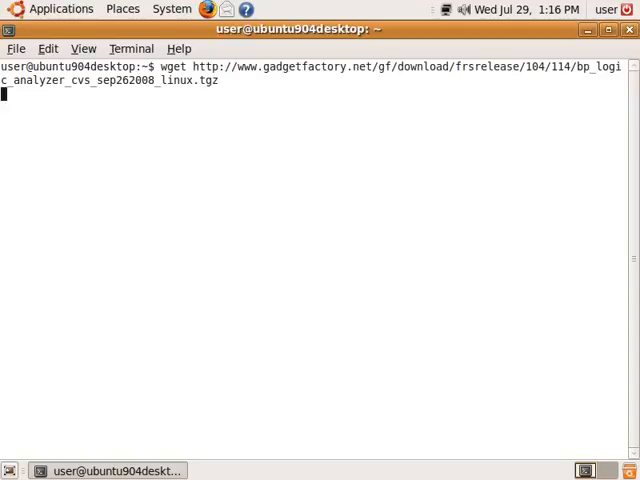
pyautogui.press('Return')
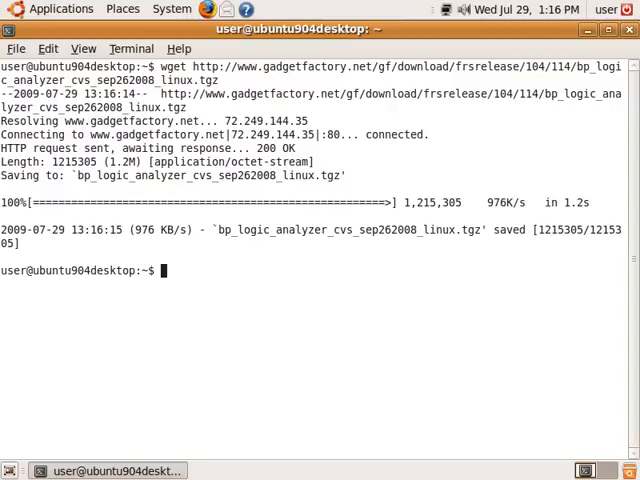
pyautogui.moveTo(200, 191)
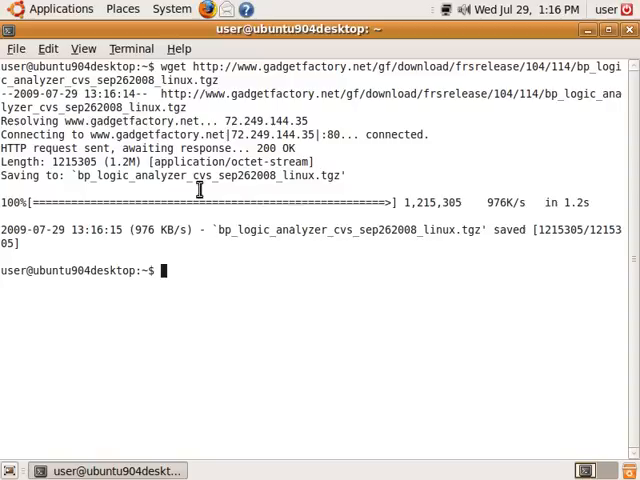
# Extract the logic analyzer tarball with tar -zxvf into bp_logic_analyzer.
pyautogui.write('tar')
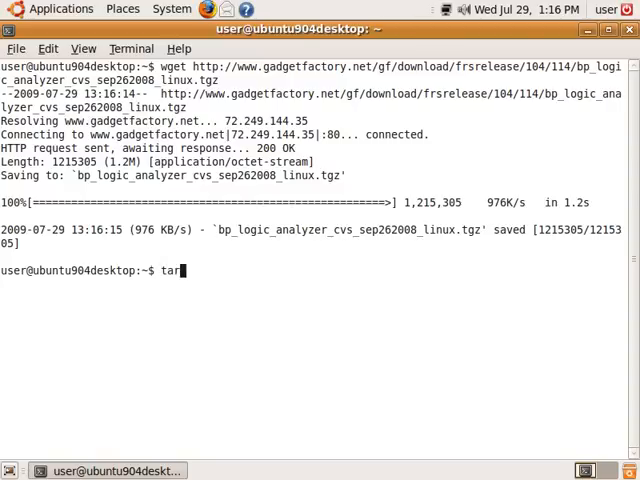
pyautogui.write('-z')
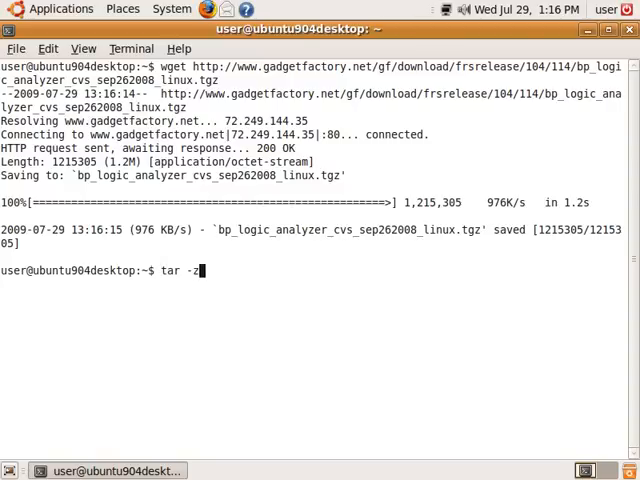
pyautogui.write('xvf')
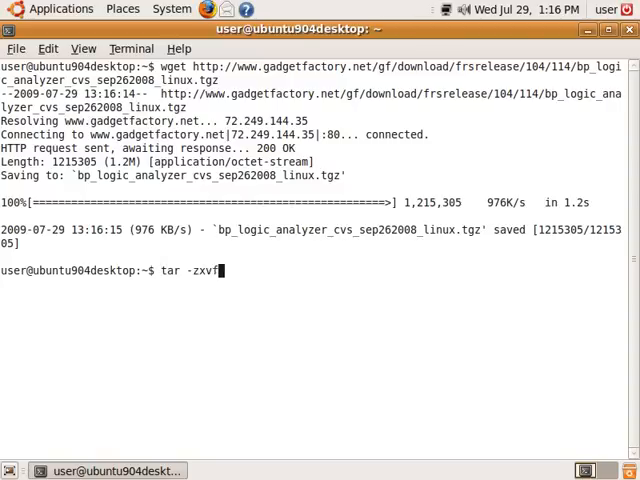
pyautogui.write('b')
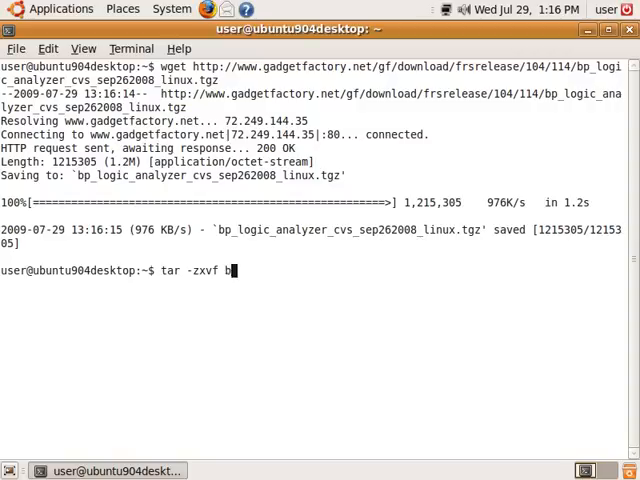
pyautogui.press('Return')
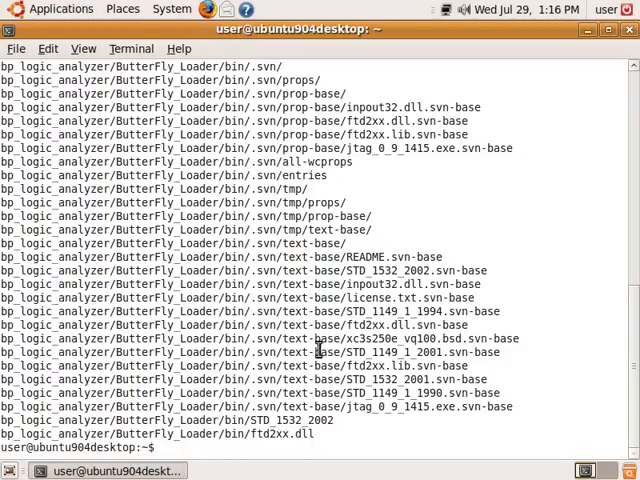
# Install libftdi-dev and default-jre with sudo apt-get install.
pyautogui.write('sudo apt-get install libftdi-dev  default-jre')
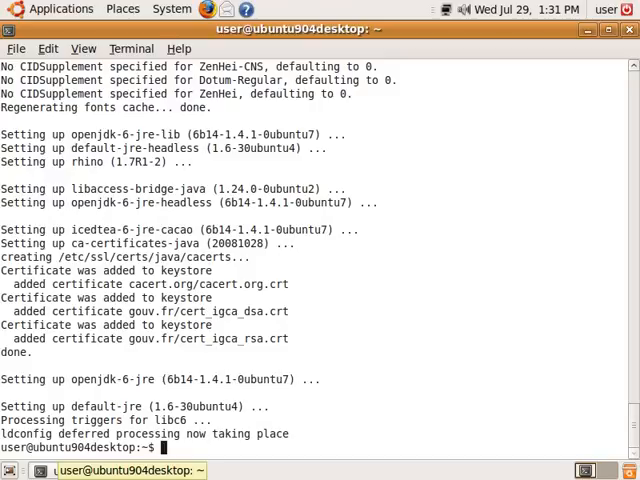
pyautogui.moveTo(273, 207)
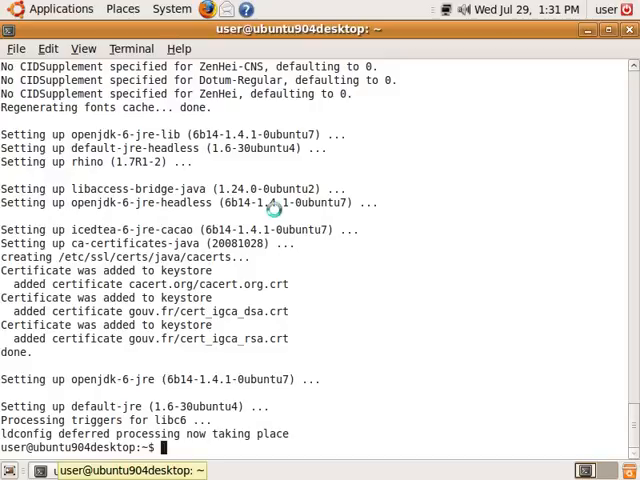
# Download rxtx-2.1-7-bins-r2.zip from rxtx.qbang.org with wget.
pyautogui.write('wget http://rxtx.qbang.org/pub/rxtx/rxtx-2.1-7-bins-r2.zip')
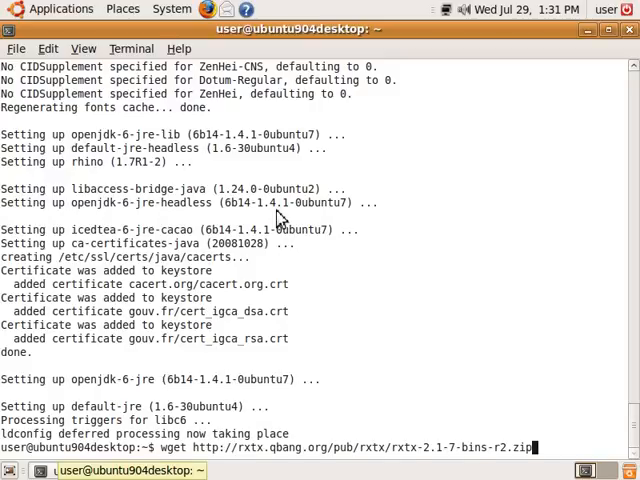
pyautogui.press('Return')
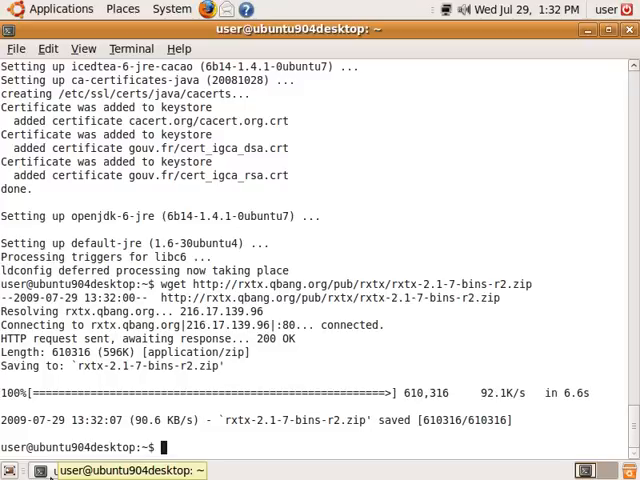
# Unzip rxtx-2.1-7-bins-r2.zip to get RXTXcomm.jar and its platform libraries.
pyautogui.write('unzip r')
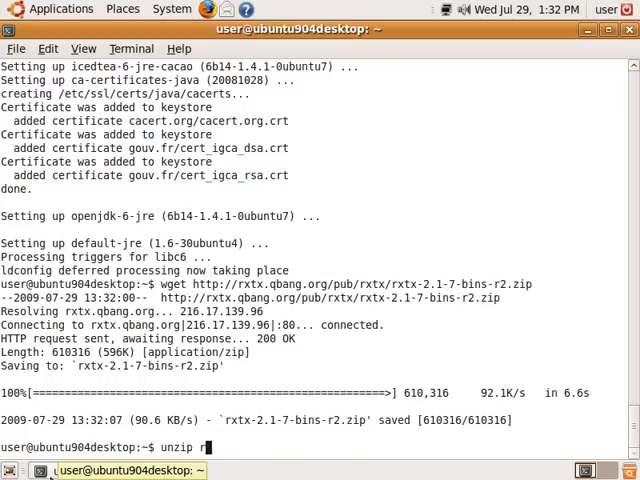
pyautogui.press('Return')
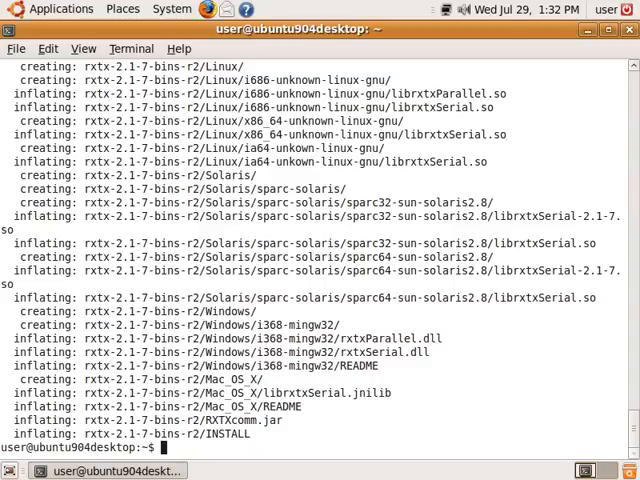
pyautogui.moveTo(379, 288)
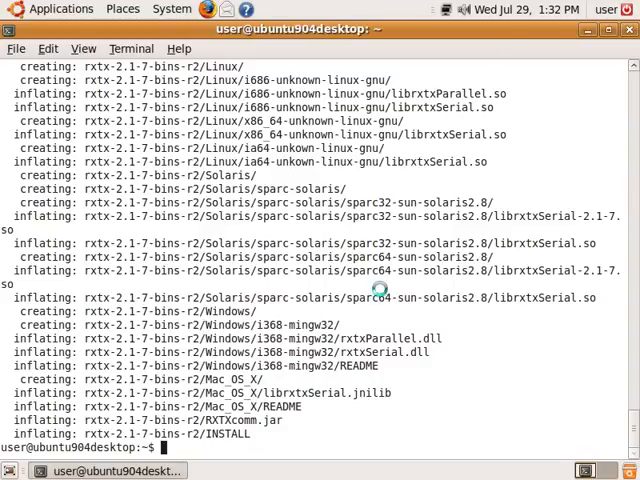
pyautogui.moveTo(382, 291)
pyautogui.write('sudo cp rxtx-2.1-7-bins-r2/RXTXcomm.jar /usr/lib/jvm/default-java/jre/lib/ext/')
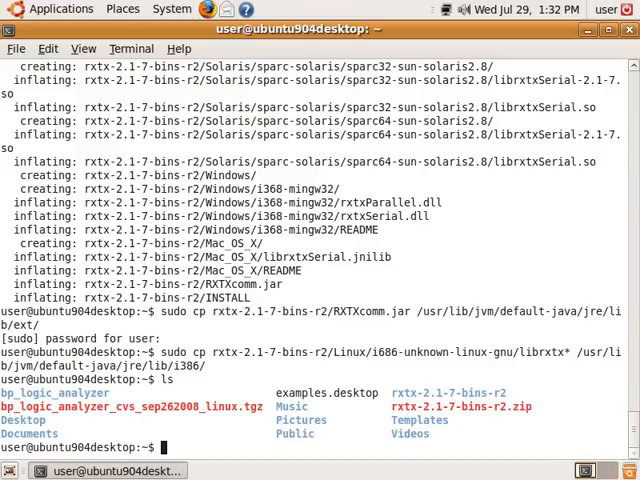
# Enter the bp_logic_analyzer folder and run ./bp_logicanalyzer_linux.sh.
pyautogui.write('cd')
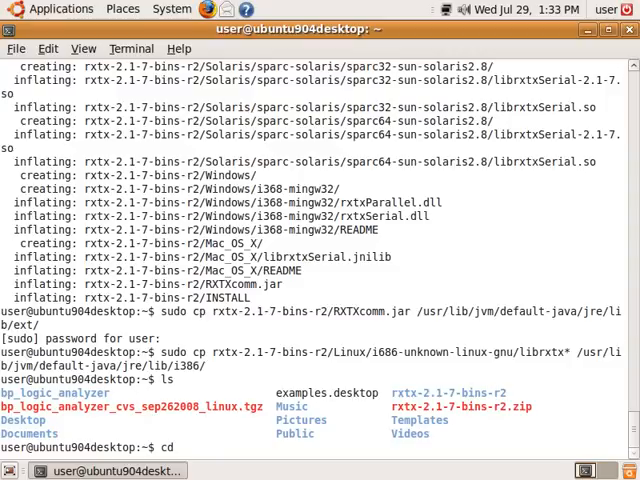
pyautogui.write('bp_logic_analyzer/')
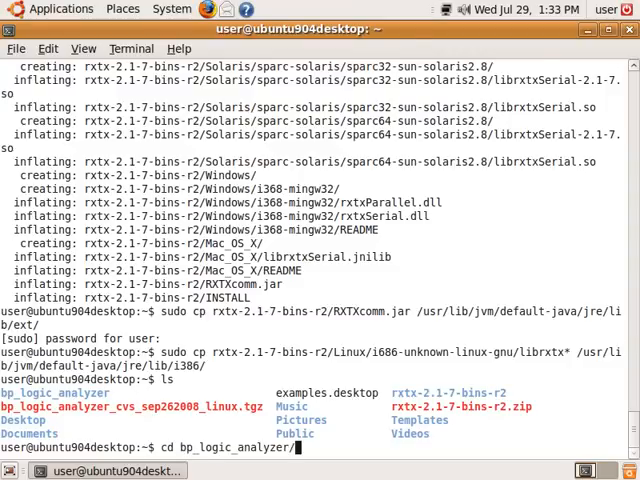
pyautogui.press('Return')
pyautogui.write('ls')
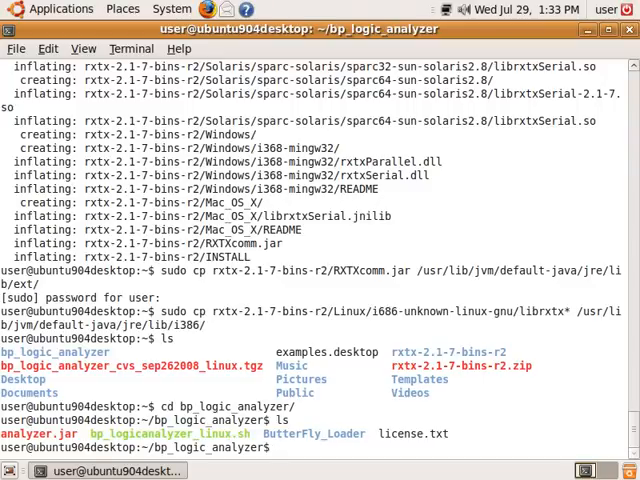
pyautogui.write('./bp')
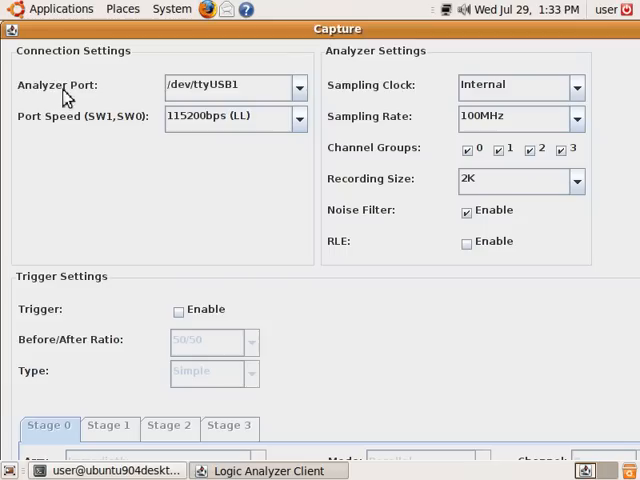
# Choose 38400bps (HL) from the Port Speed dropdown in Capture settings.
pyautogui.click(299, 117)
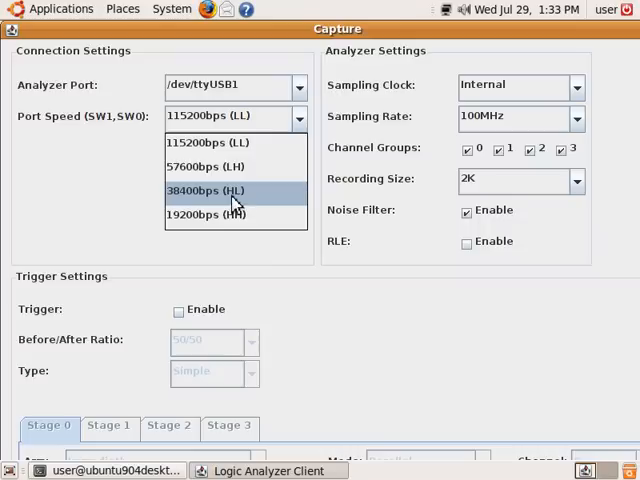
pyautogui.click(210, 190)
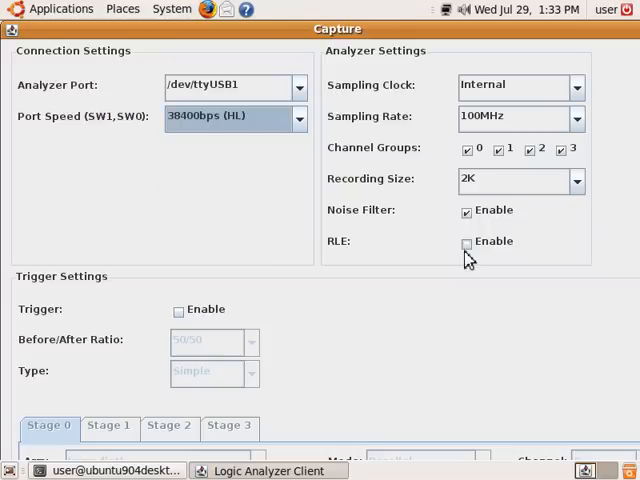
pyautogui.moveTo(380, 75)
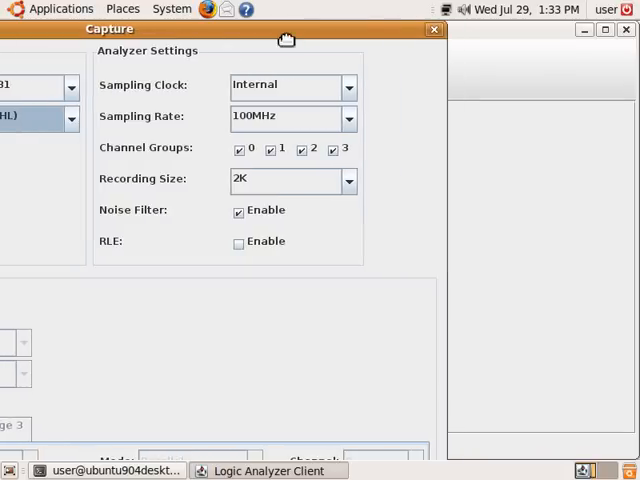
pyautogui.moveTo(372, 67)
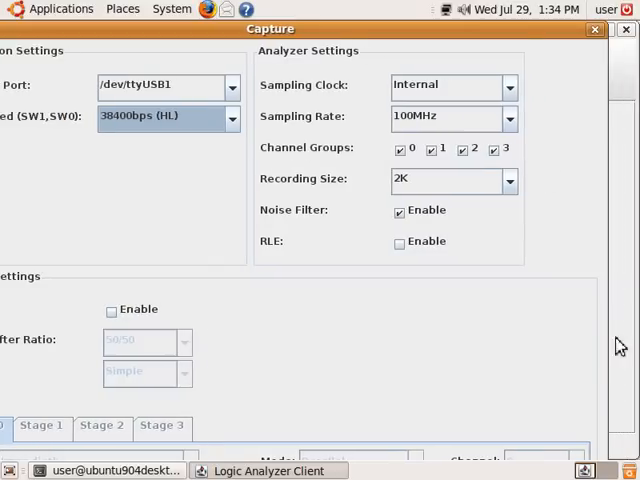
pyautogui.moveTo(540, 63)
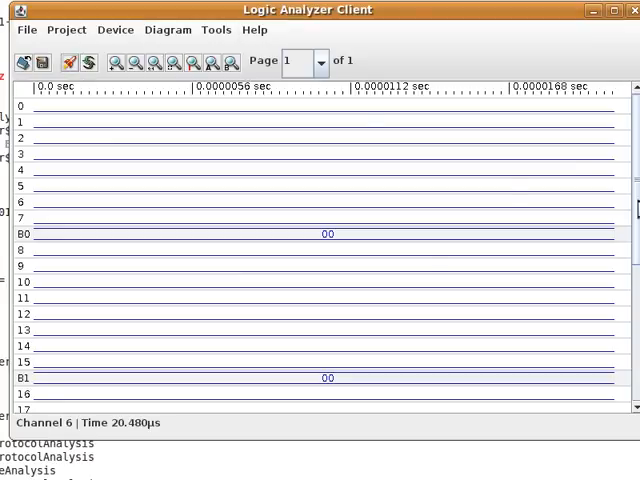
pyautogui.moveTo(613, 181)
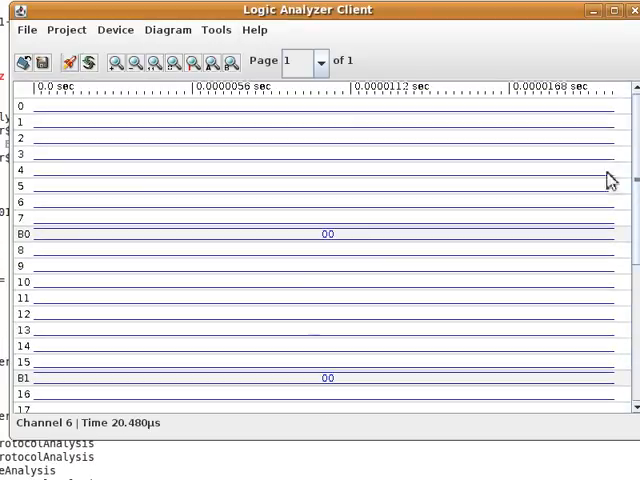
pyautogui.moveTo(510, 180)
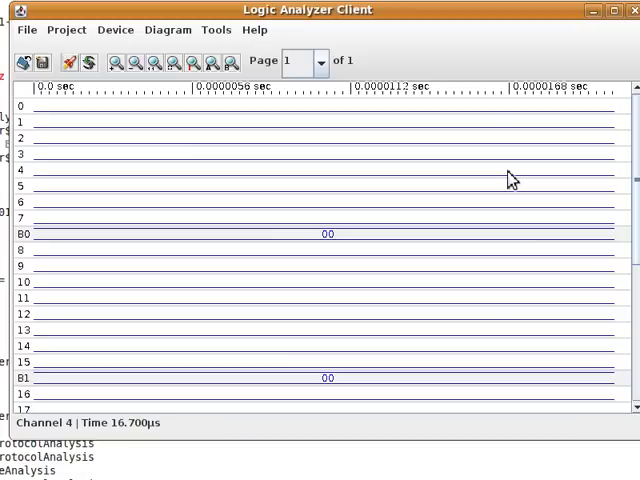
pyautogui.moveTo(262, 370)
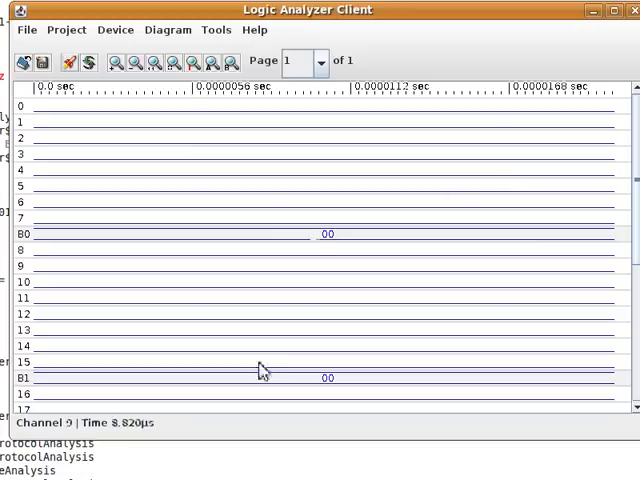